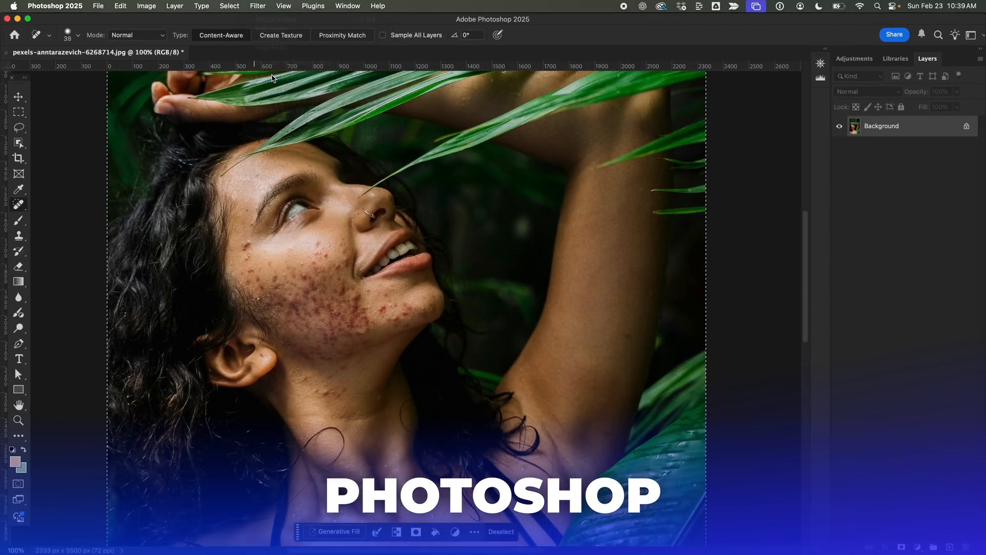
# Apply Neural Filters Skin Smoothing (Blur 53, Smoothness 0) output to a new layer
pyautogui.click(257, 6)
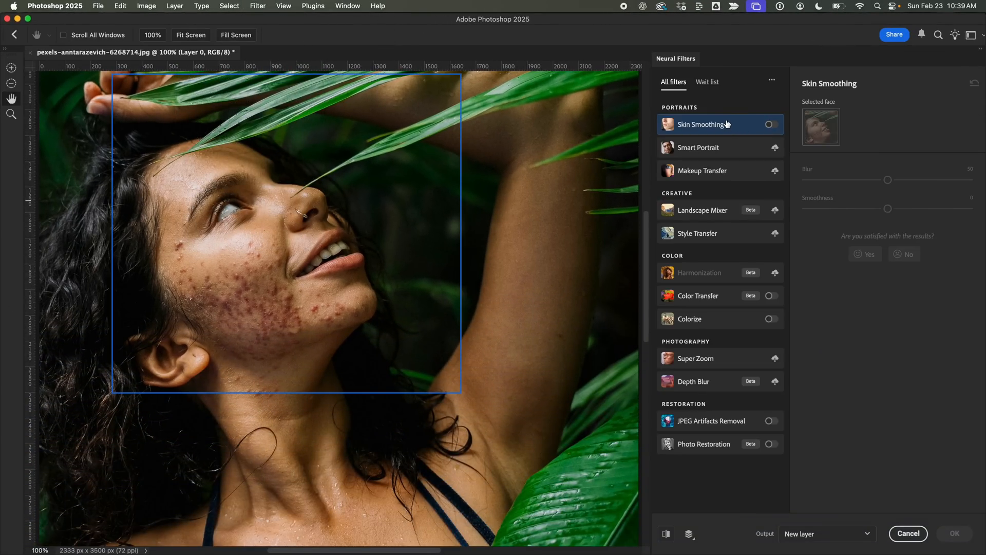
pyautogui.click(771, 124)
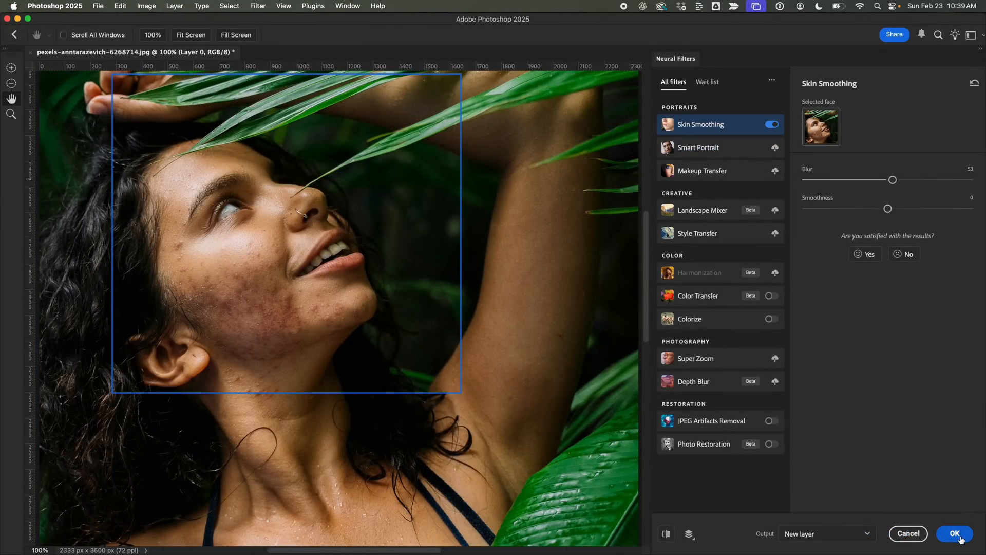
pyautogui.click(955, 533)
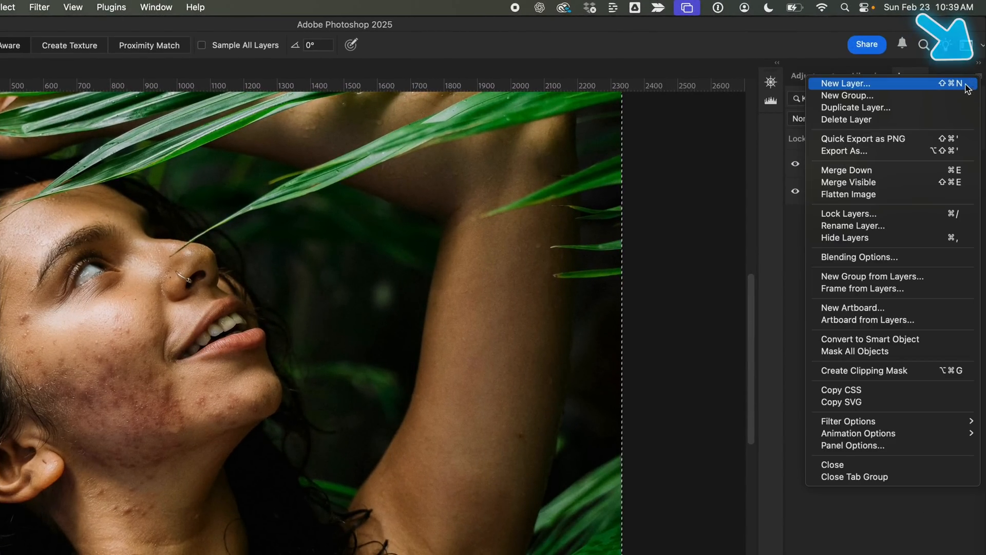
# Duplicate the smoothed layer and invert the colours of Layer 1 copy
pyautogui.click(847, 84)
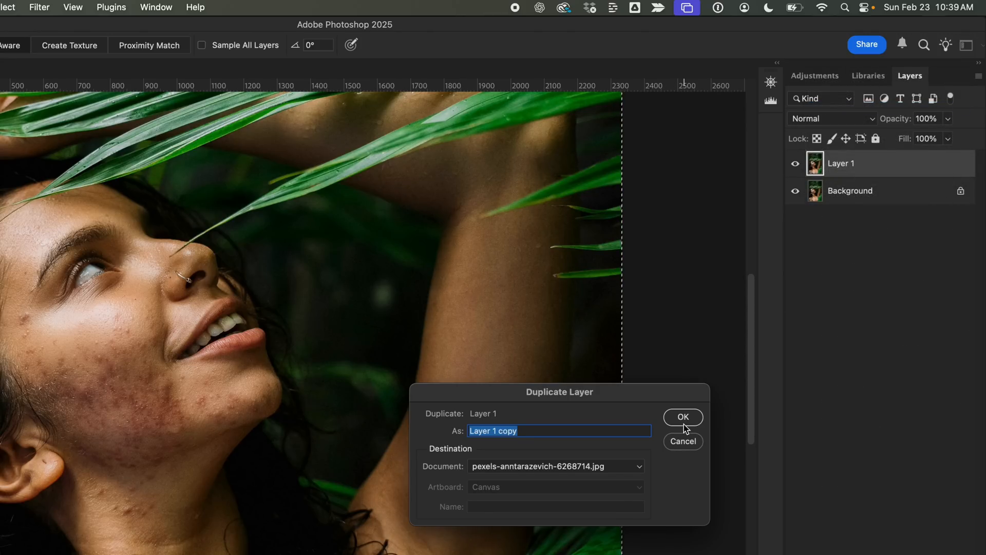
pyautogui.click(683, 417)
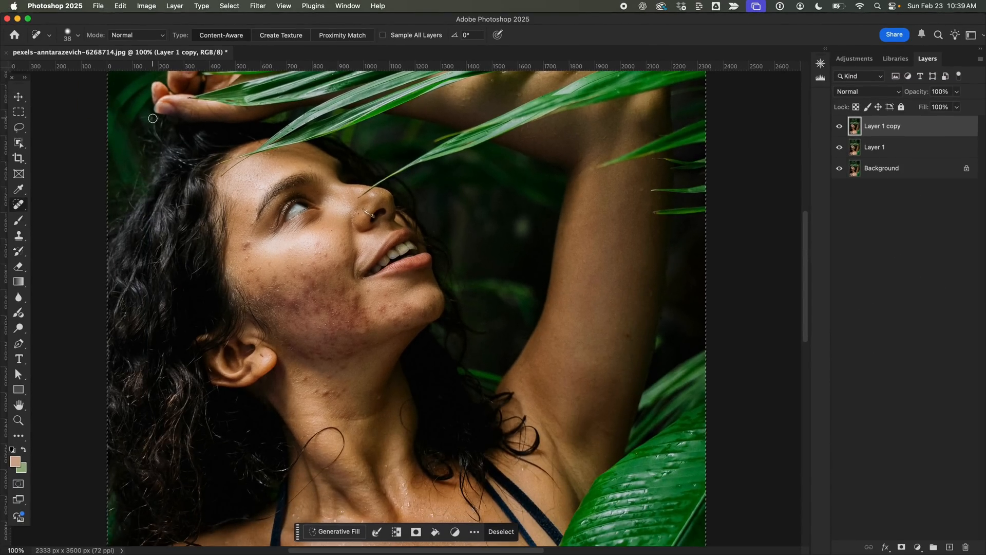
pyautogui.click(190, 6)
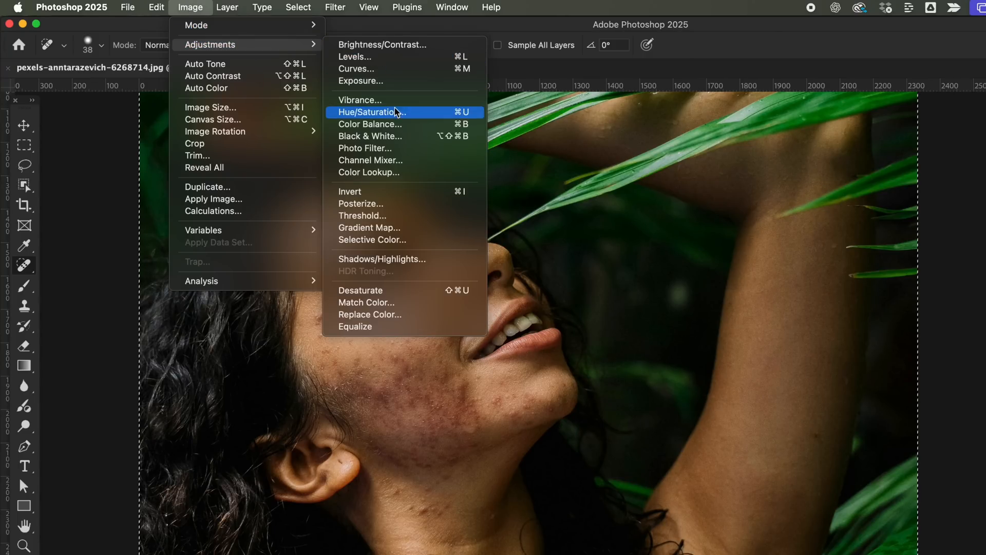
pyautogui.moveTo(381, 196)
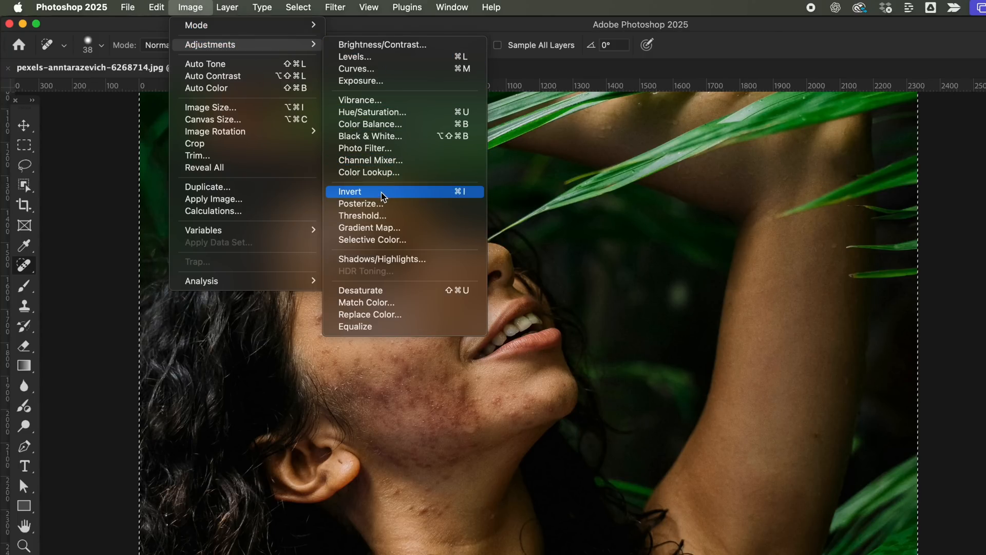
pyautogui.click(350, 191)
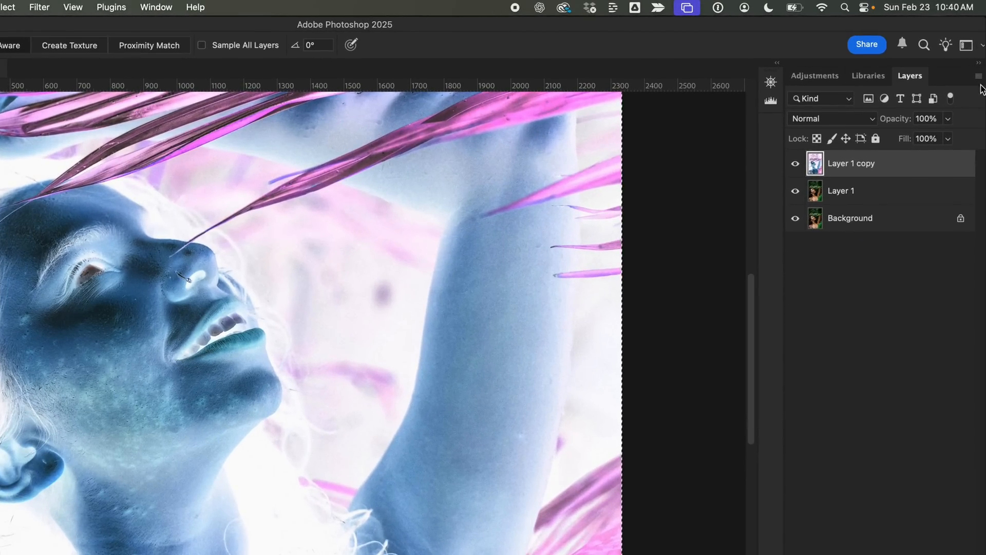
pyautogui.click(978, 76)
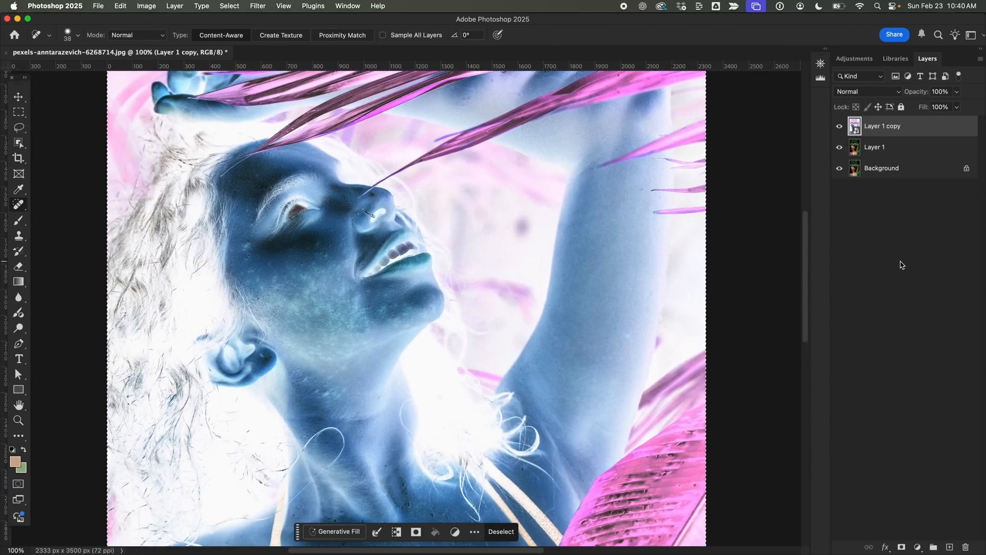
# Set the copy to Vivid Light, apply 43 px High Pass, then begin a 1.3 px Gaussian Blur
pyautogui.click(868, 91)
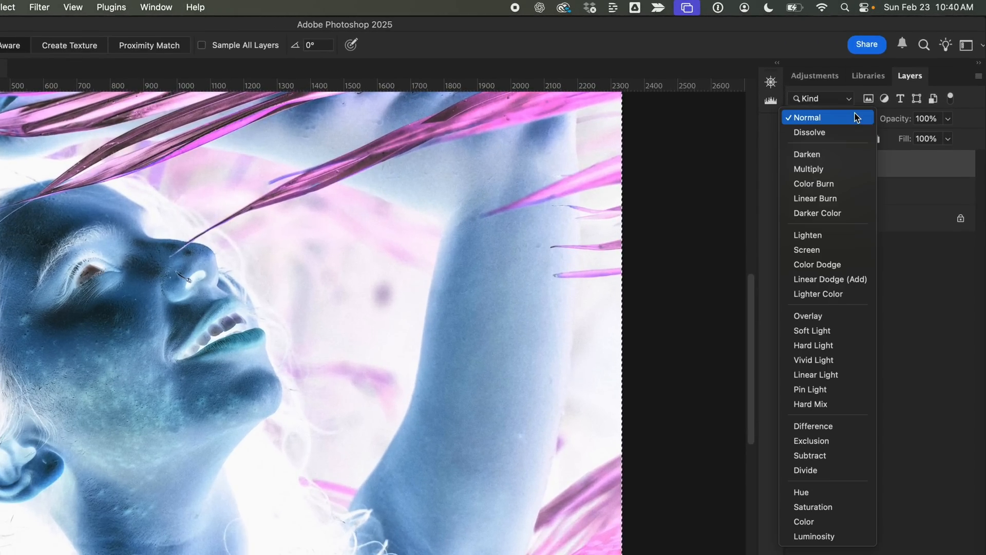
pyautogui.moveTo(813, 359)
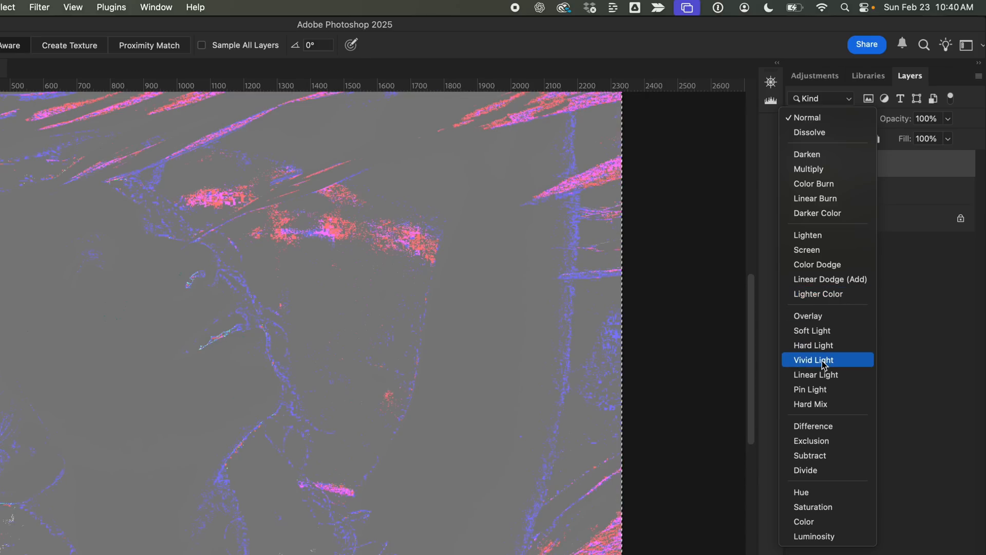
pyautogui.moveTo(828, 359)
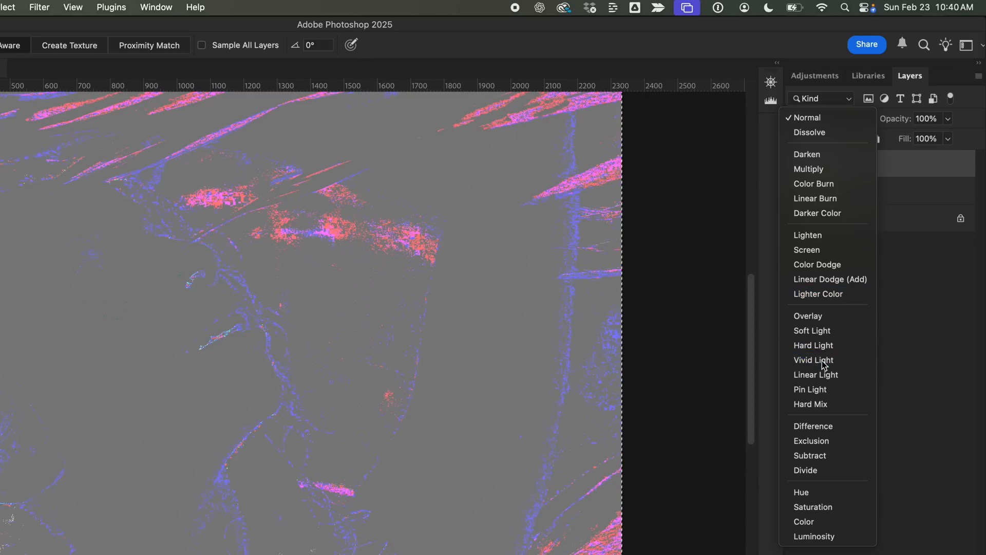
pyautogui.click(814, 359)
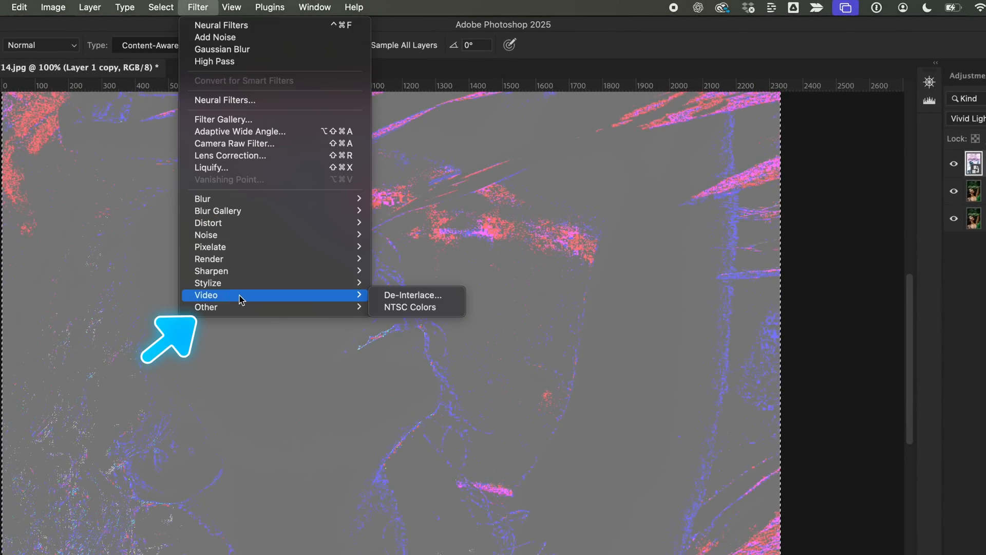
pyautogui.click(215, 62)
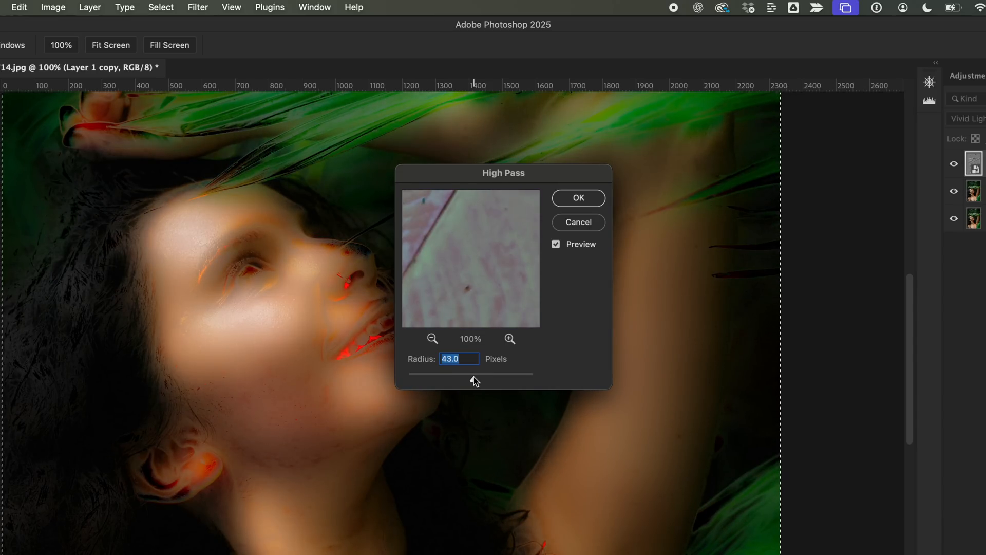
pyautogui.click(577, 198)
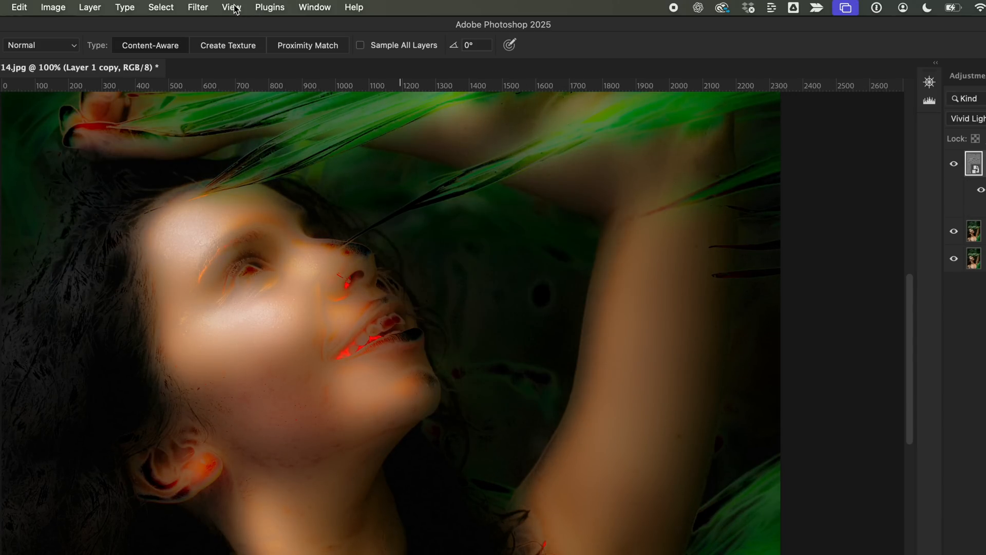
pyautogui.click(197, 7)
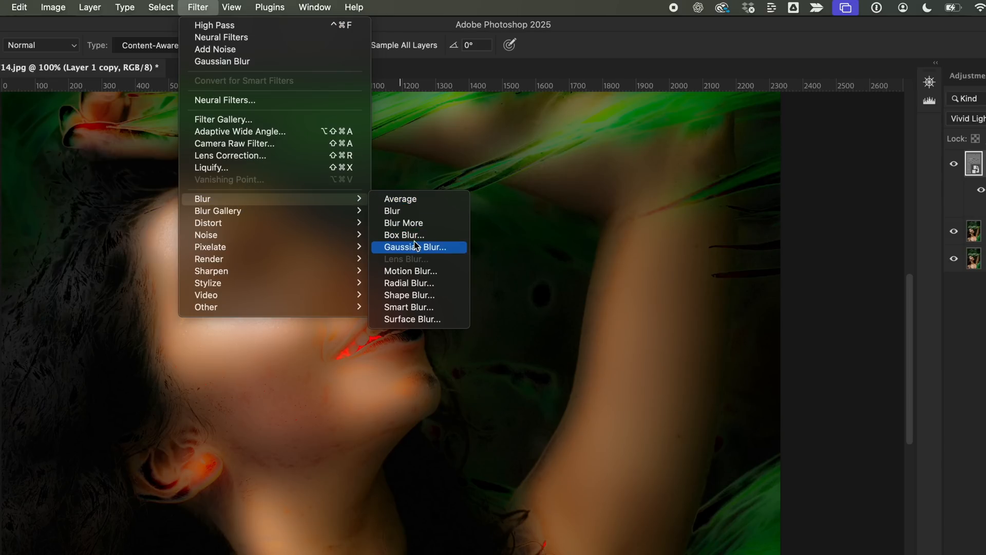
pyautogui.click(414, 247)
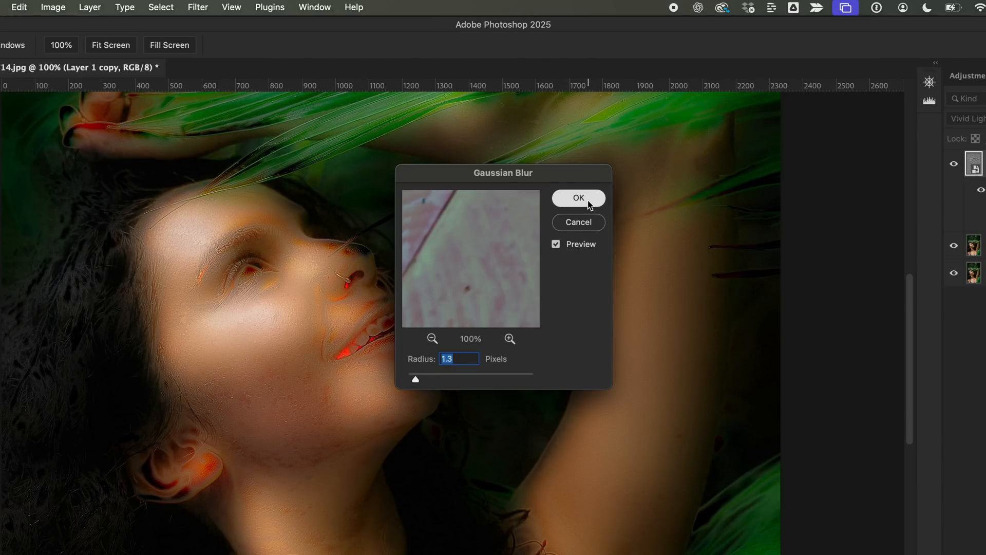
# Confirm the 1.3 px blur, mask it to the skin, group, and duplicate the group
pyautogui.click(577, 198)
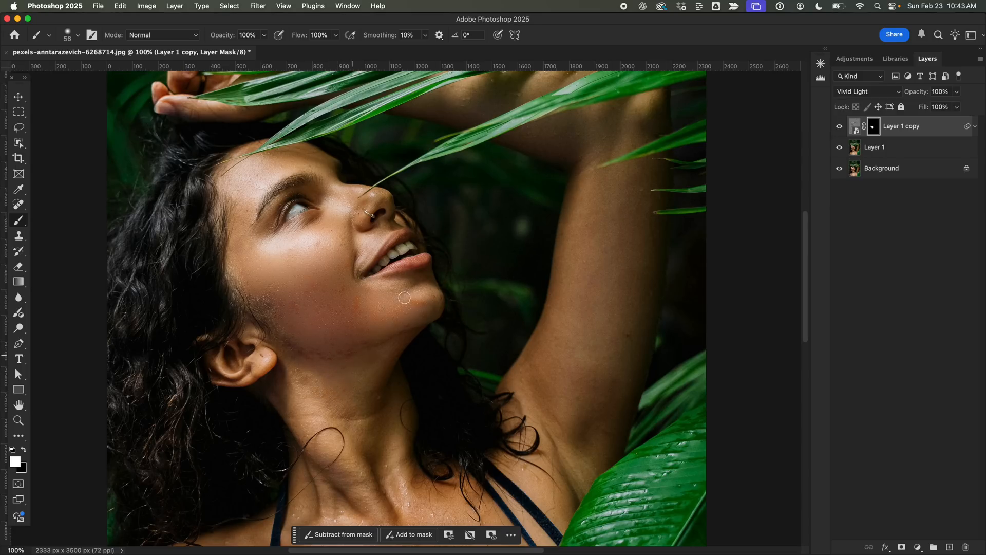
pyautogui.press('shift')
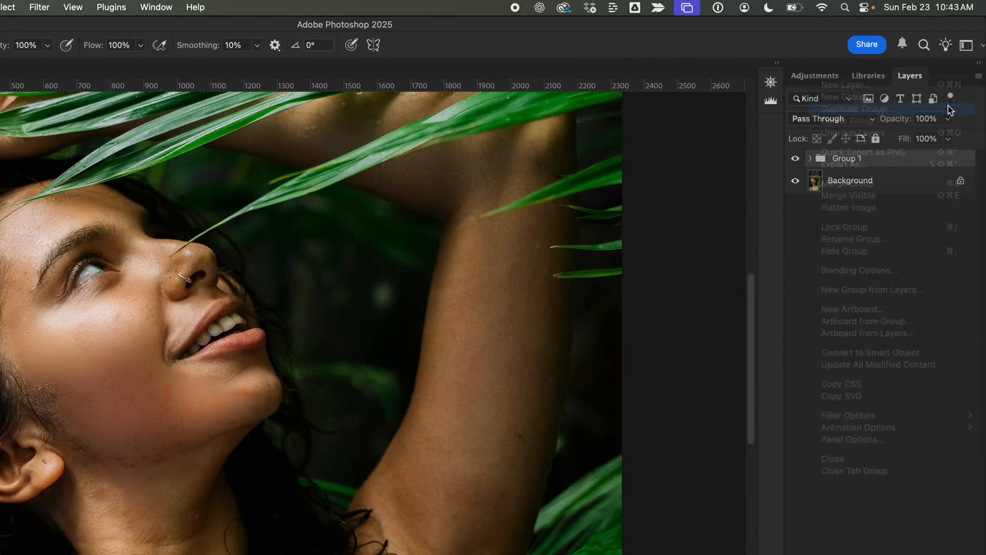
pyautogui.click(854, 108)
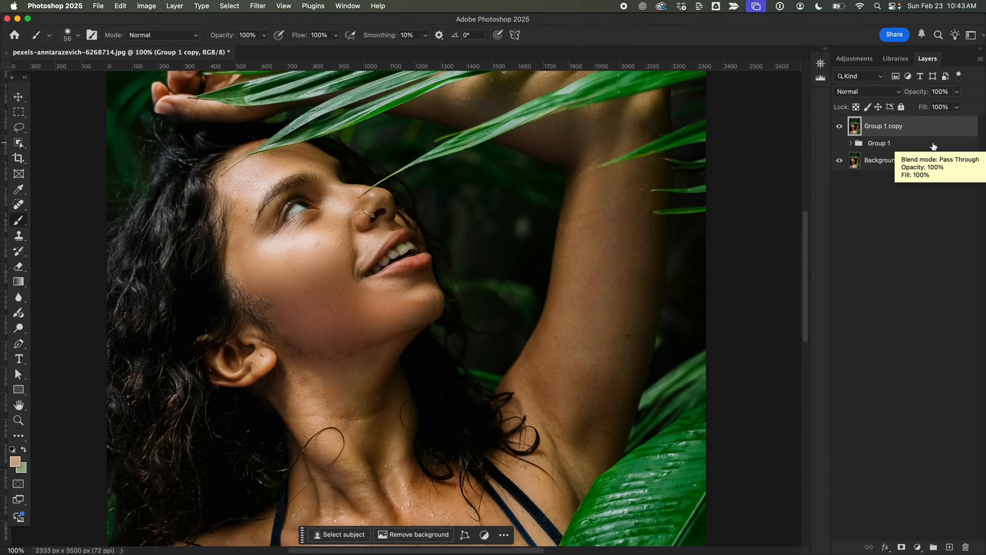
# Select the Spot Healing Brush to heal blemishes on the jaw and neck
pyautogui.click(19, 205)
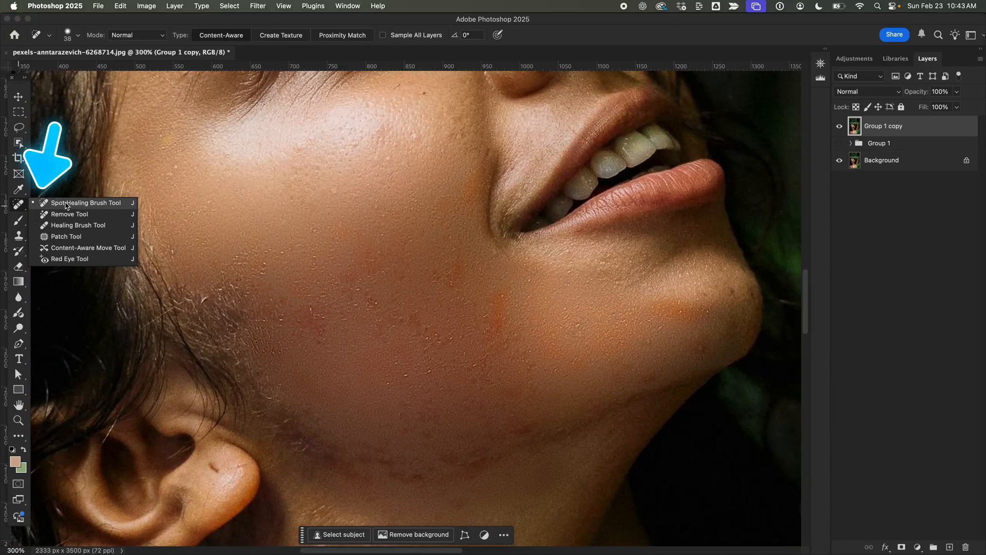
pyautogui.click(84, 202)
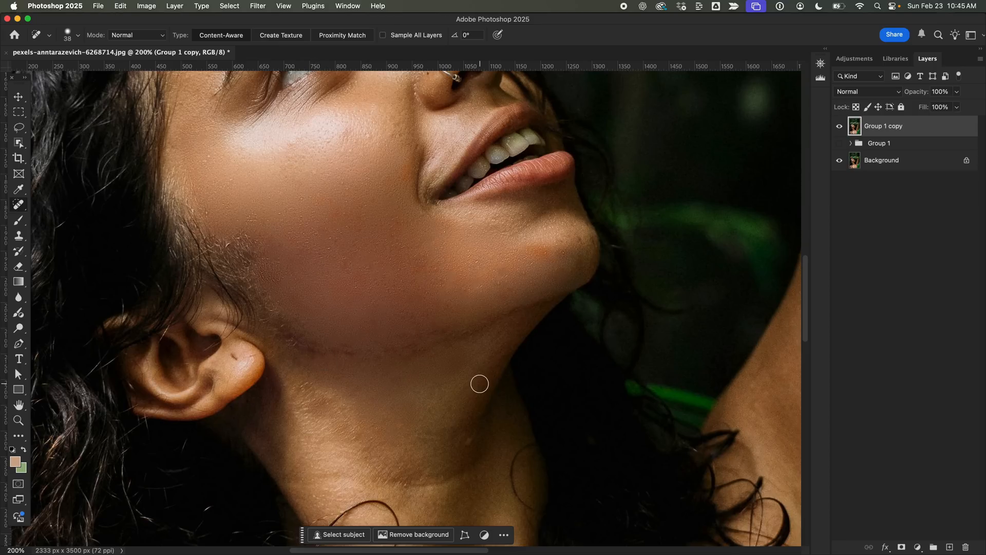
pyautogui.moveTo(504, 386)
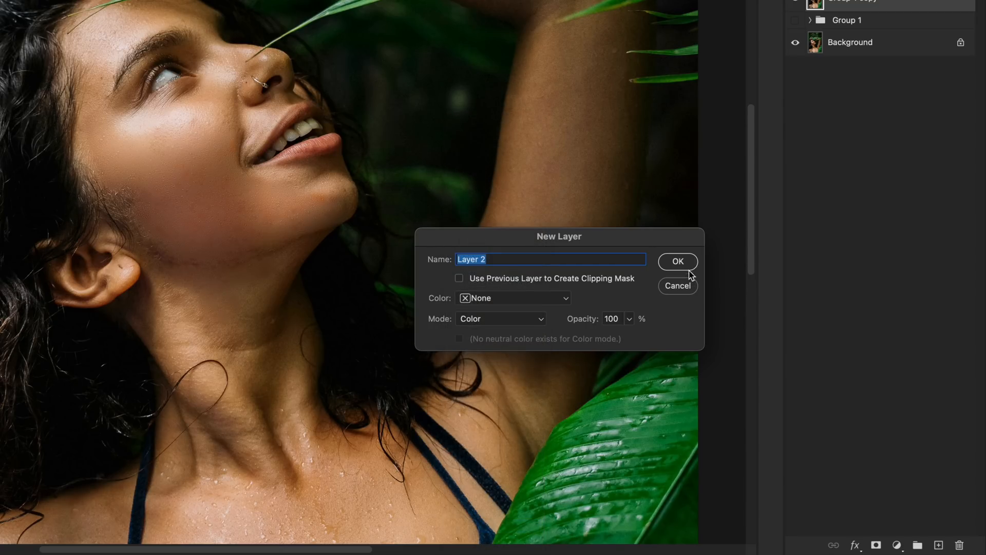
# Add a Color-mode Layer 2 painted with skin tone at 34% opacity
pyautogui.click(678, 261)
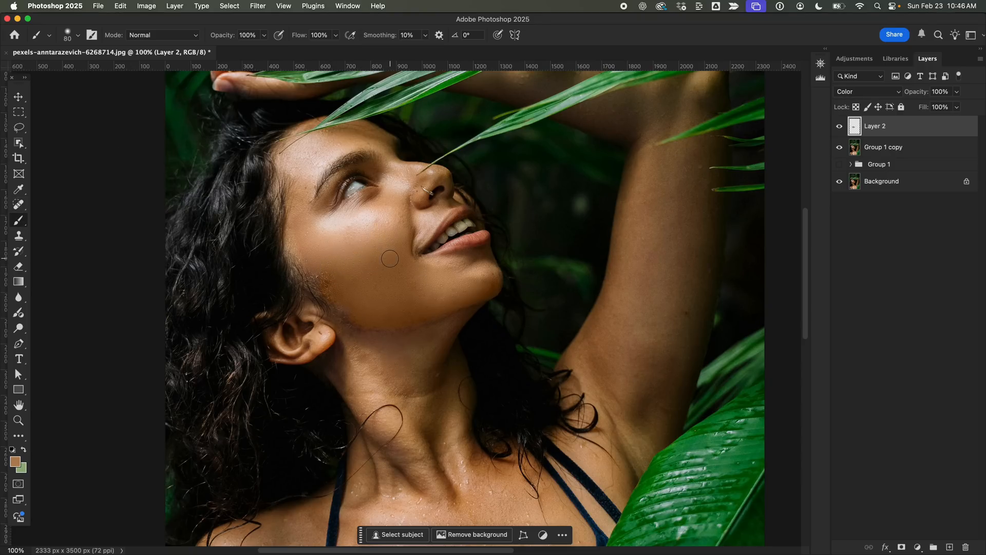
pyautogui.click(229, 6)
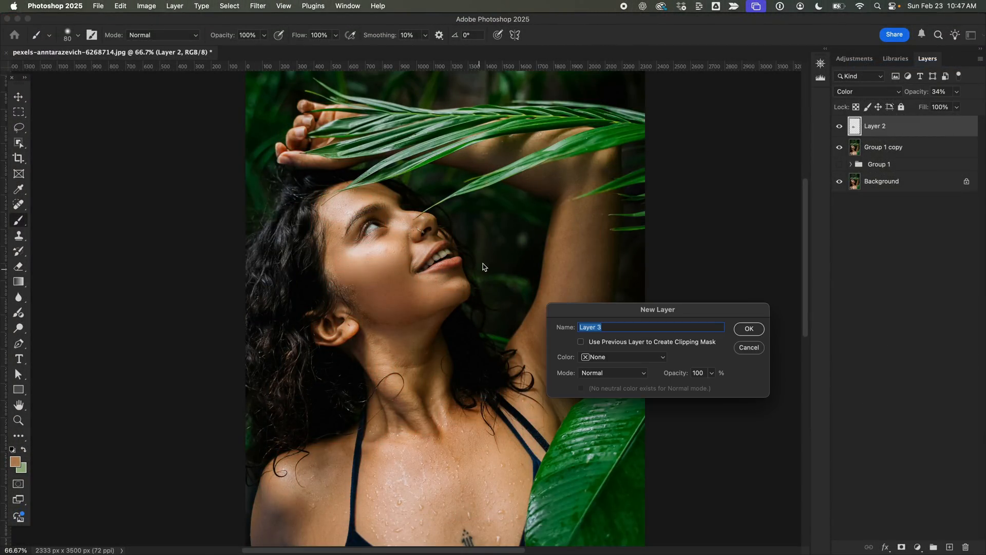
# Set the new layer to Color, sample the chin's skin tone, fill the patch and deselect
pyautogui.click(612, 372)
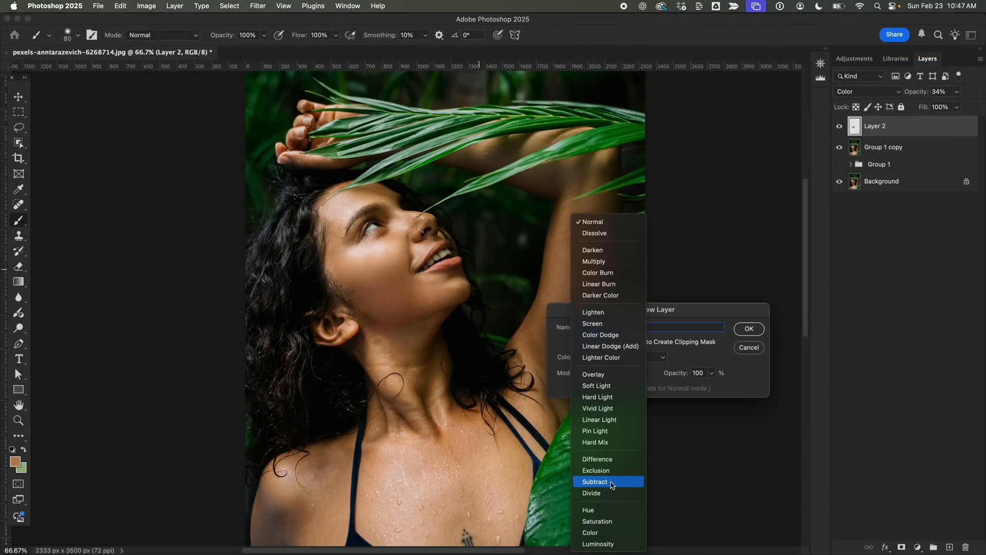
pyautogui.click(748, 329)
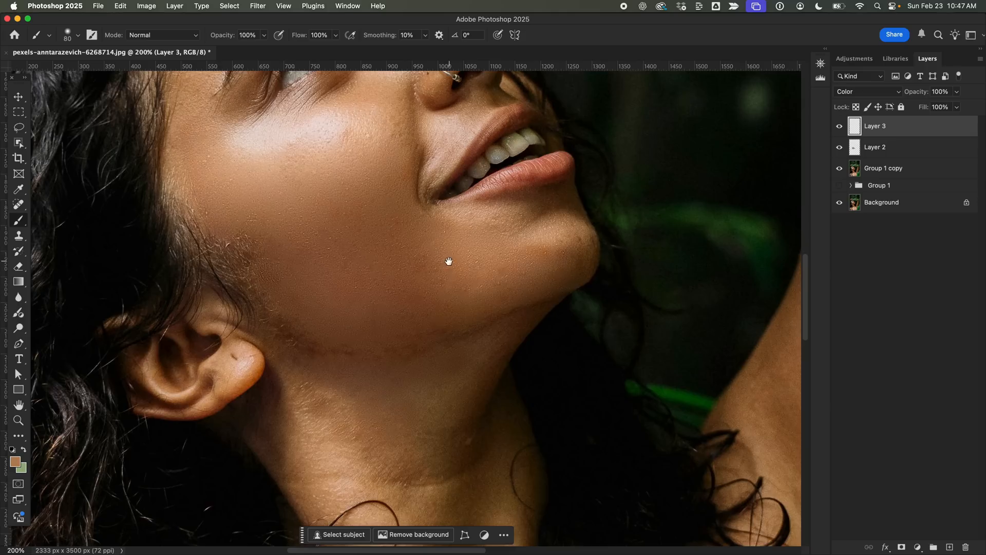
pyautogui.click(19, 189)
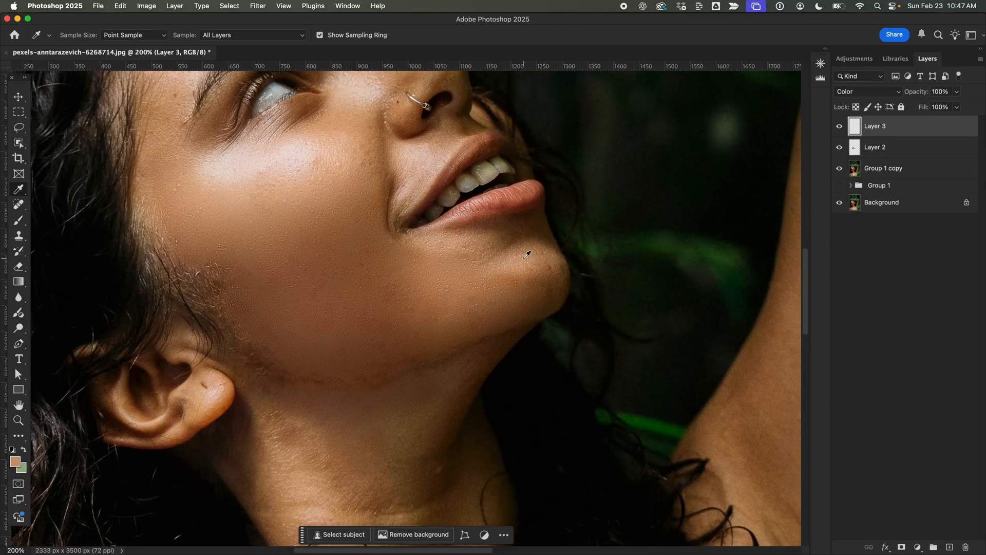
pyautogui.click(18, 220)
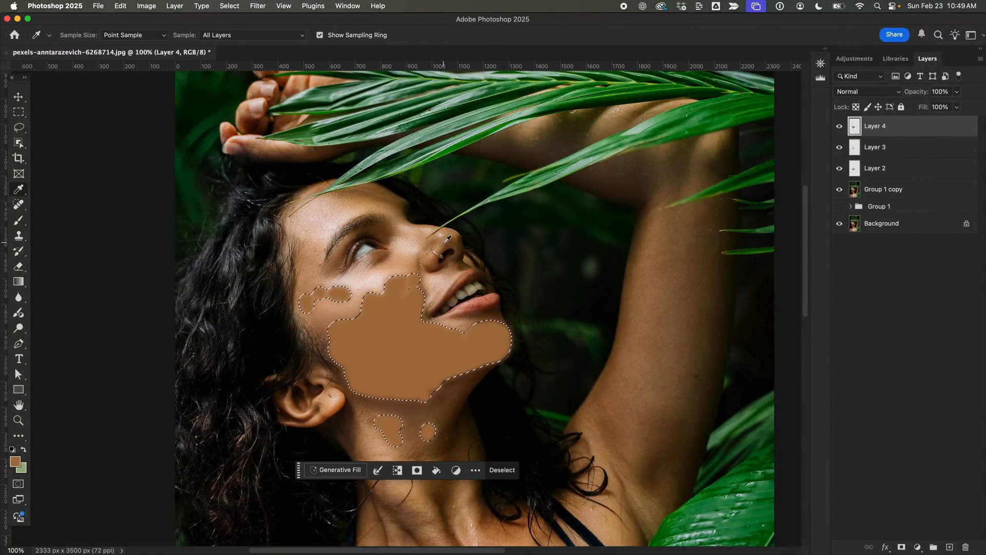
pyautogui.click(257, 5)
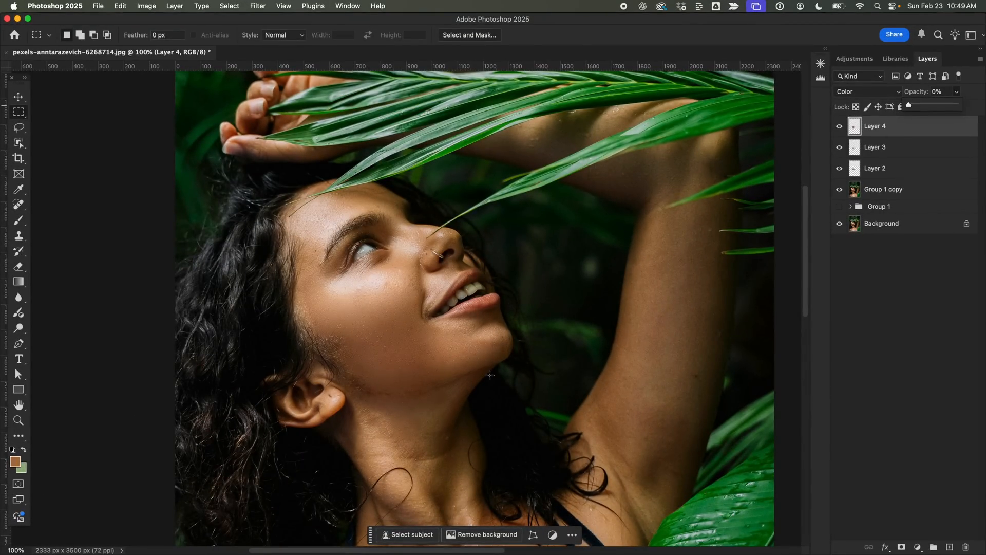
# Select Group 1 copy, switch to the Healing Brush Tool, and group Layers 2–4
pyautogui.click(18, 205)
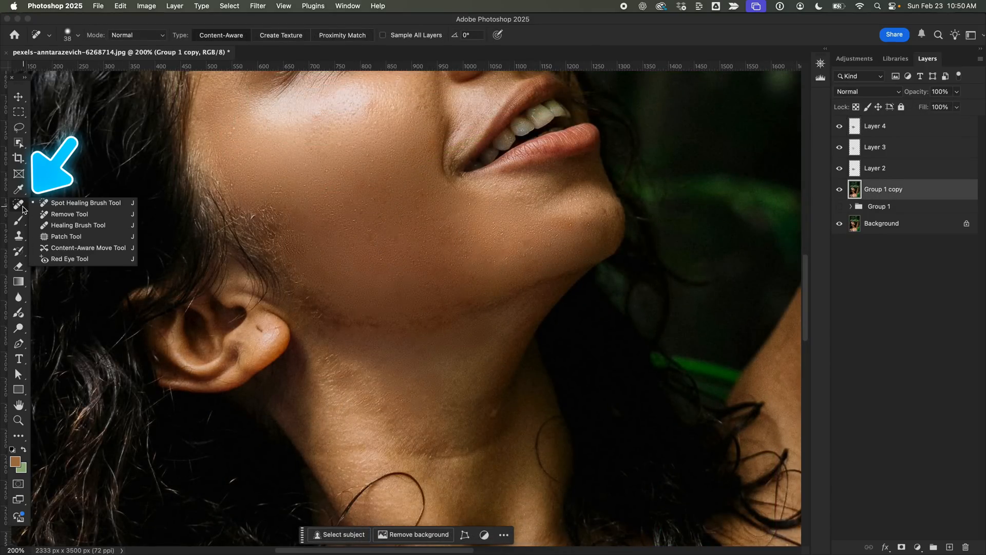
pyautogui.click(83, 203)
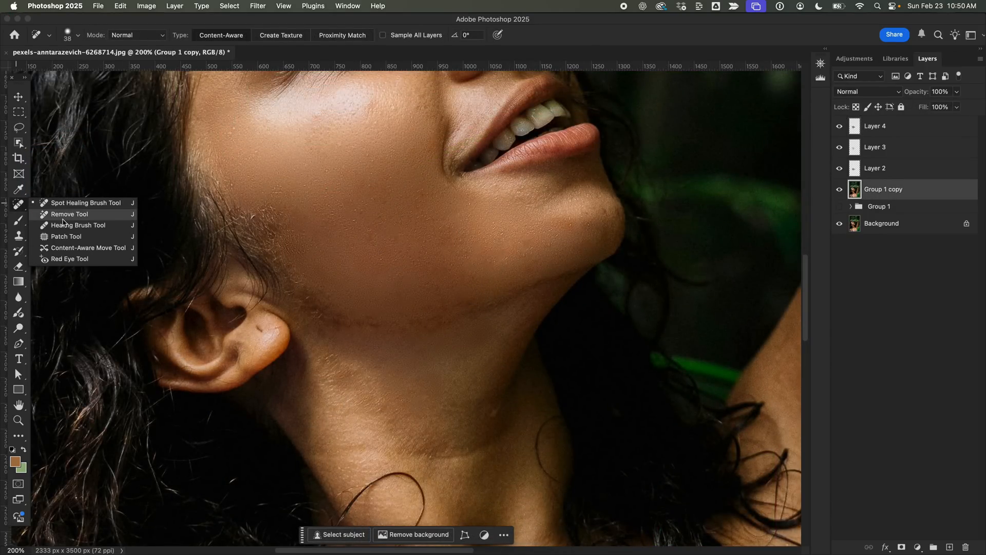
pyautogui.click(79, 224)
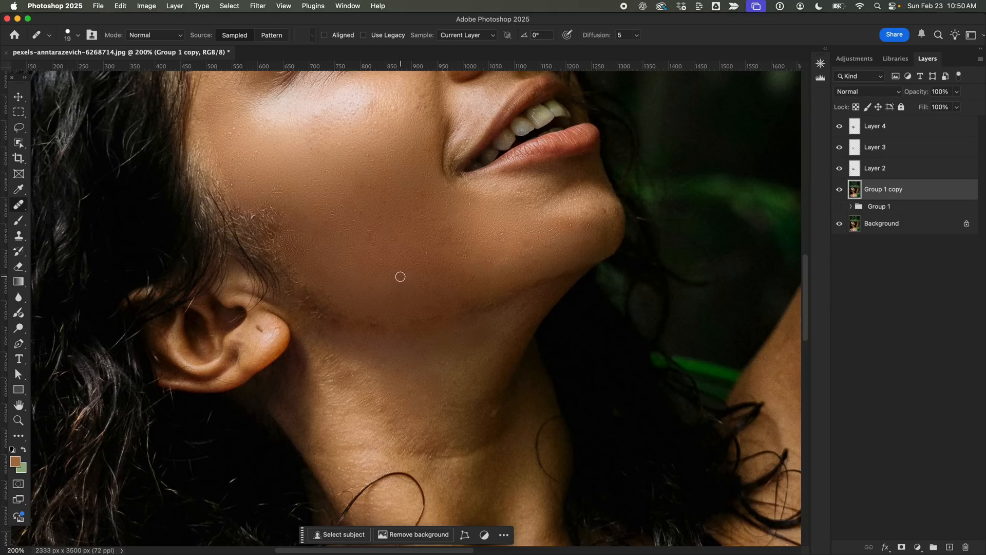
pyautogui.moveTo(457, 281)
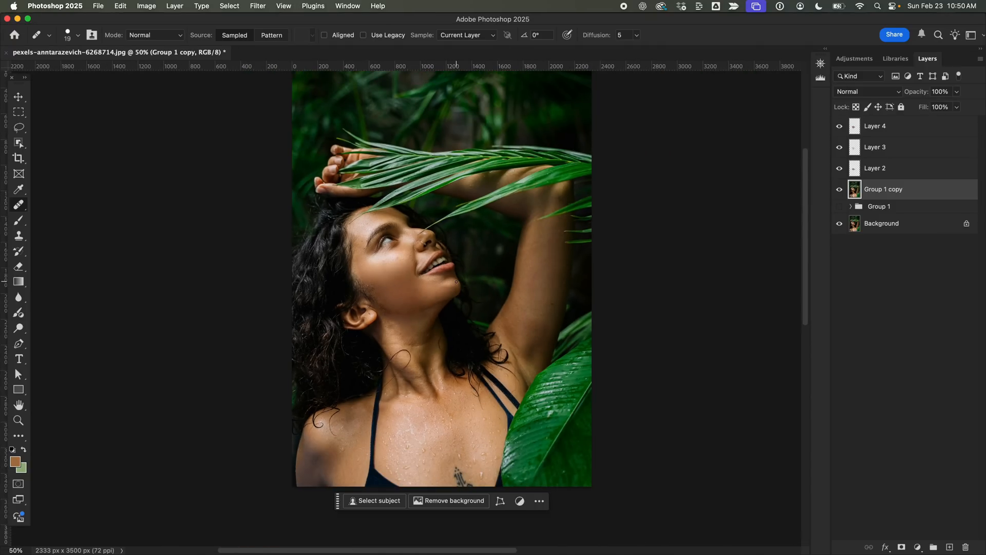
pyautogui.click(874, 126)
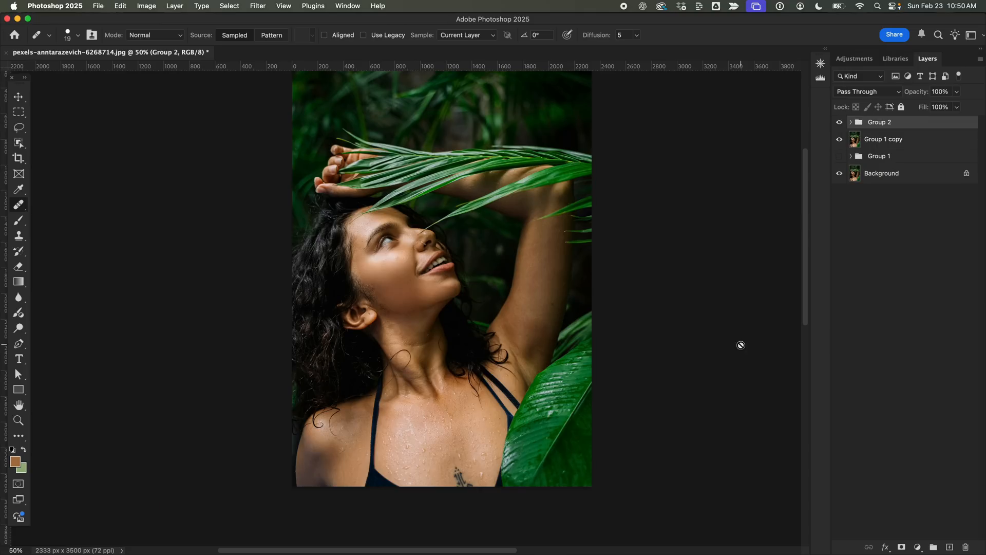
# Duplicate merged Group 3 and add 4.5% uniform monochromatic noise to the copy
pyautogui.click(979, 64)
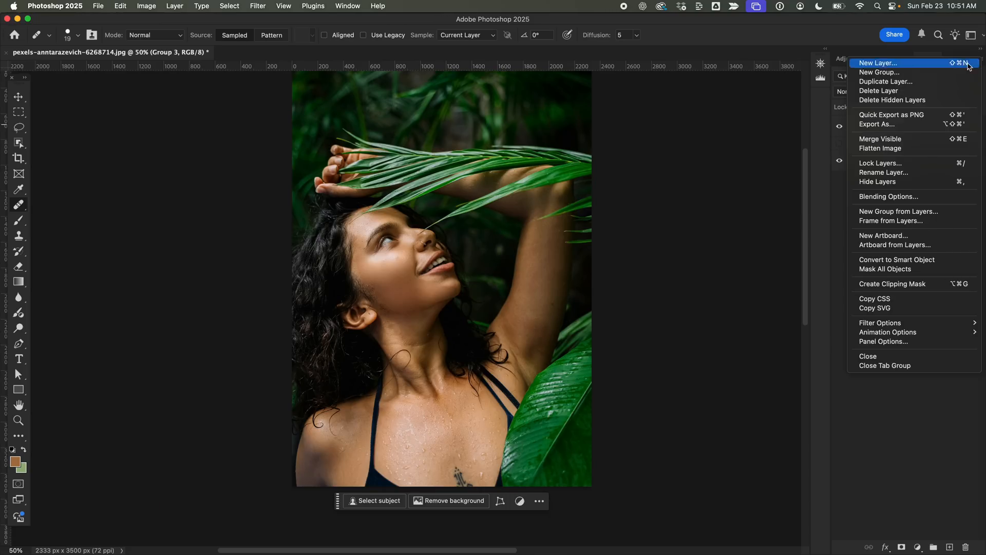
pyautogui.click(317, 6)
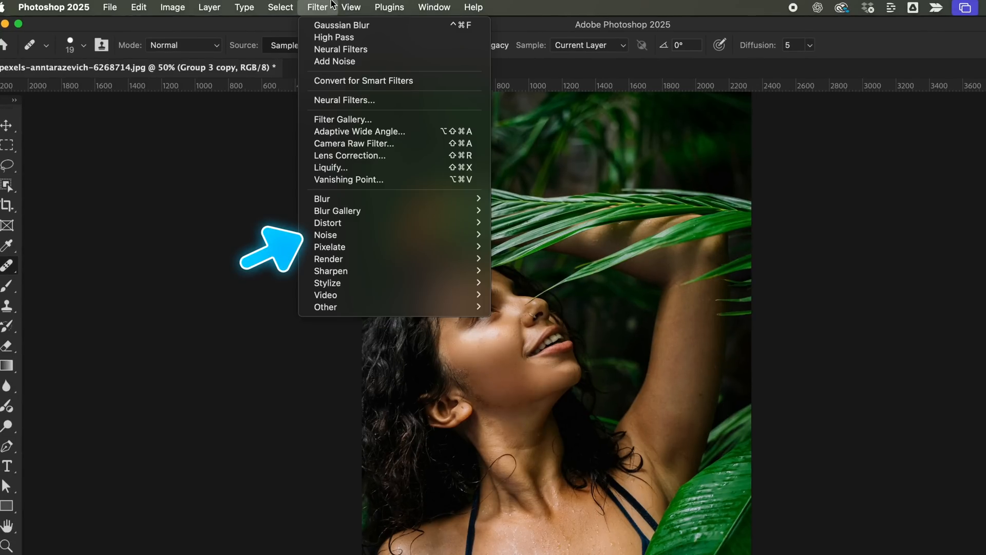
pyautogui.click(591, 337)
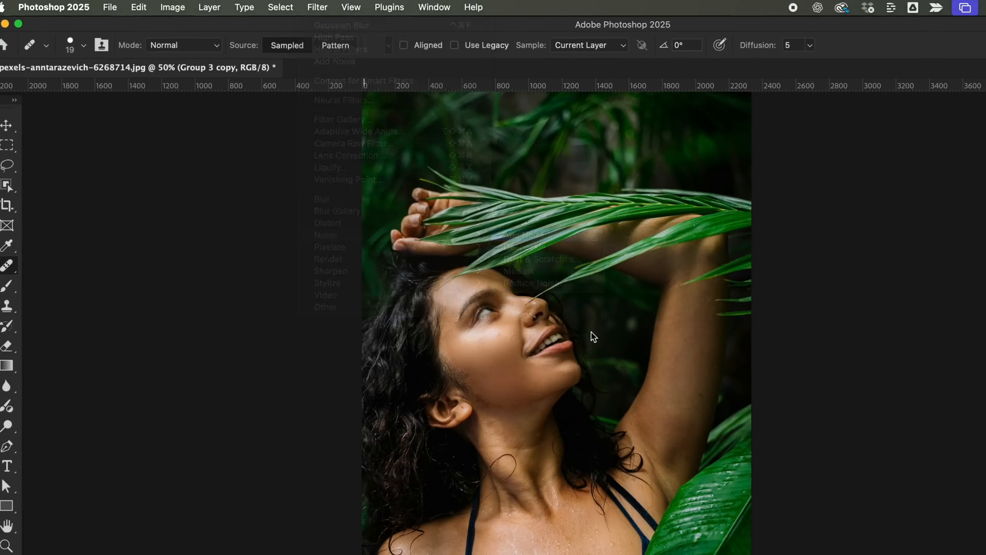
pyautogui.click(334, 61)
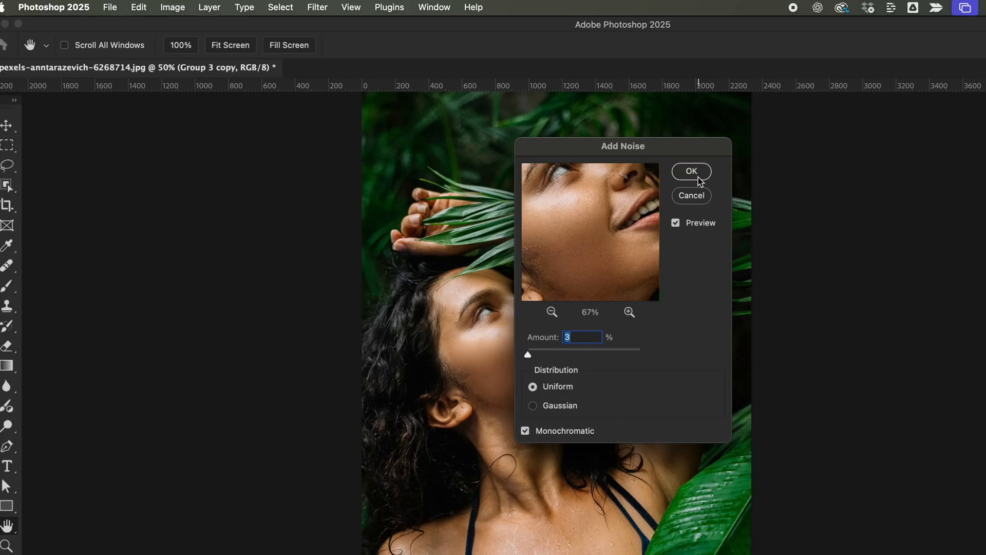
pyautogui.click(691, 171)
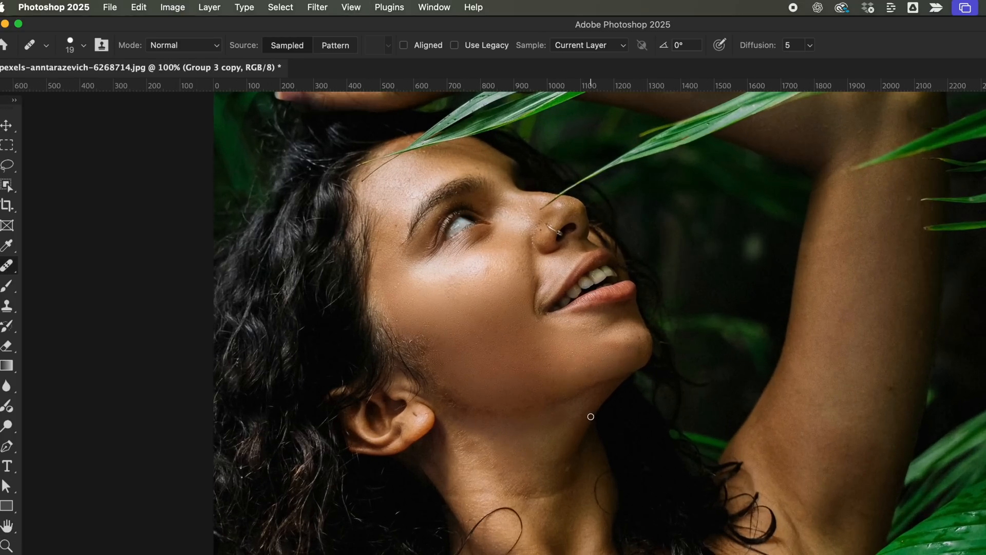
pyautogui.click(317, 7)
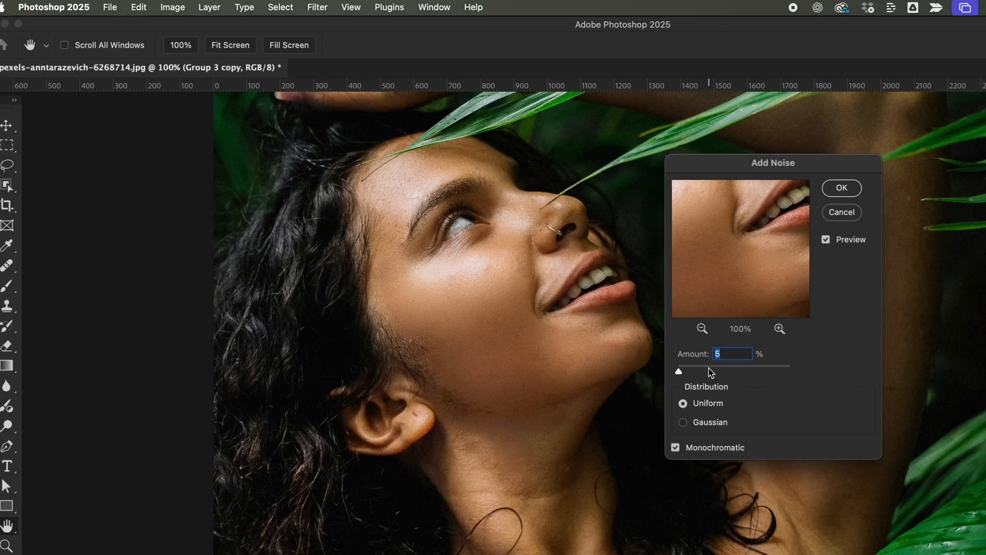
pyautogui.write('4.5')
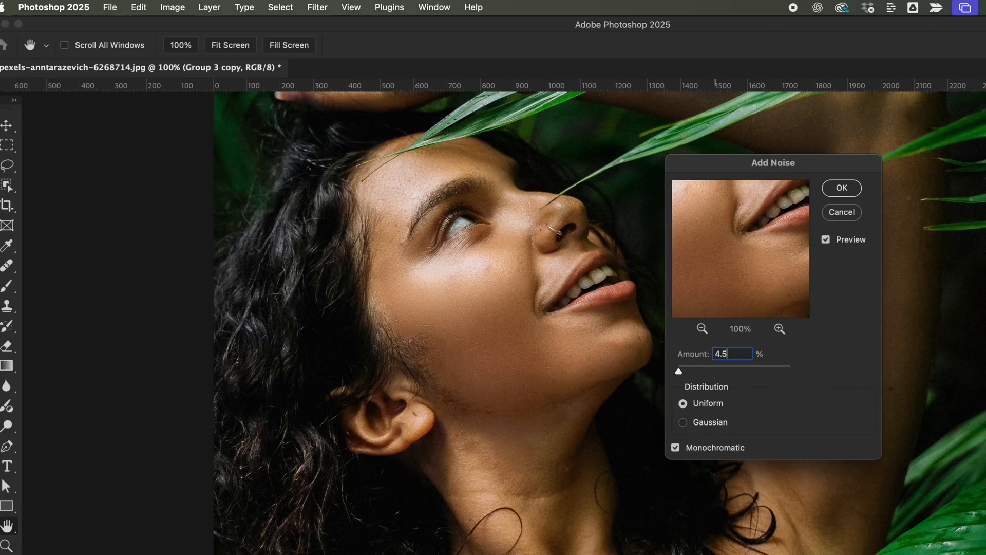
pyautogui.click(841, 187)
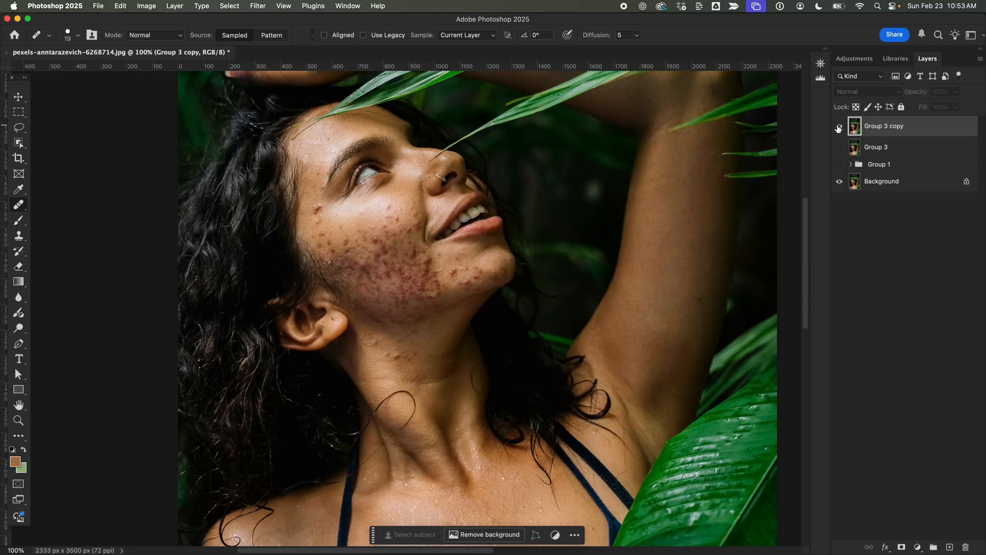
# Hide Group 3 copy and Group 3 to compare against the original acne-covered portrait
pyautogui.click(839, 128)
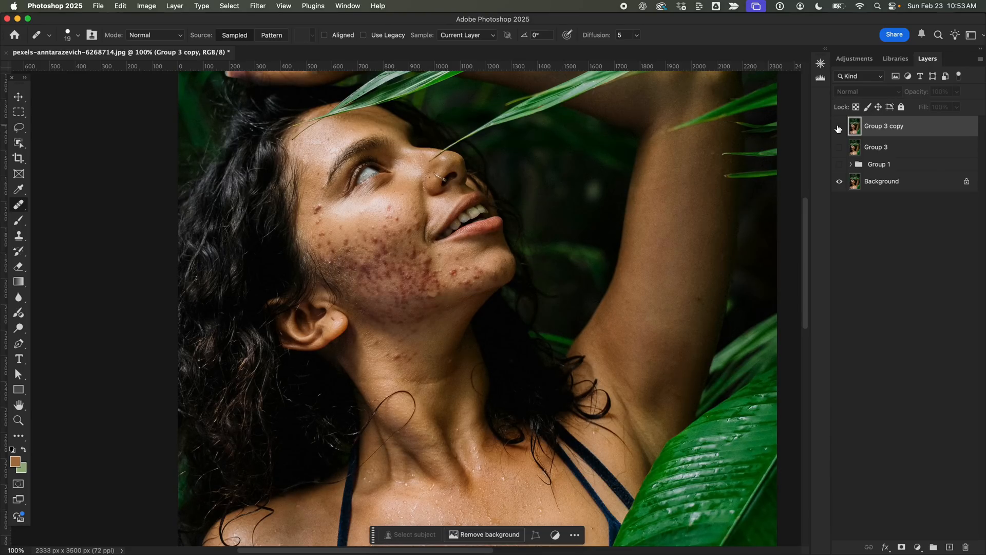